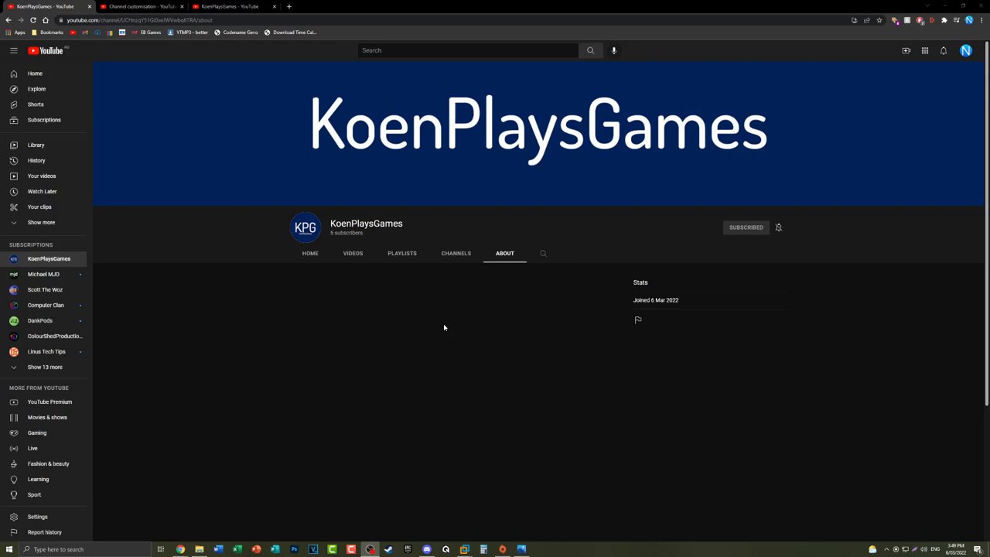
mouse_move(603, 520)
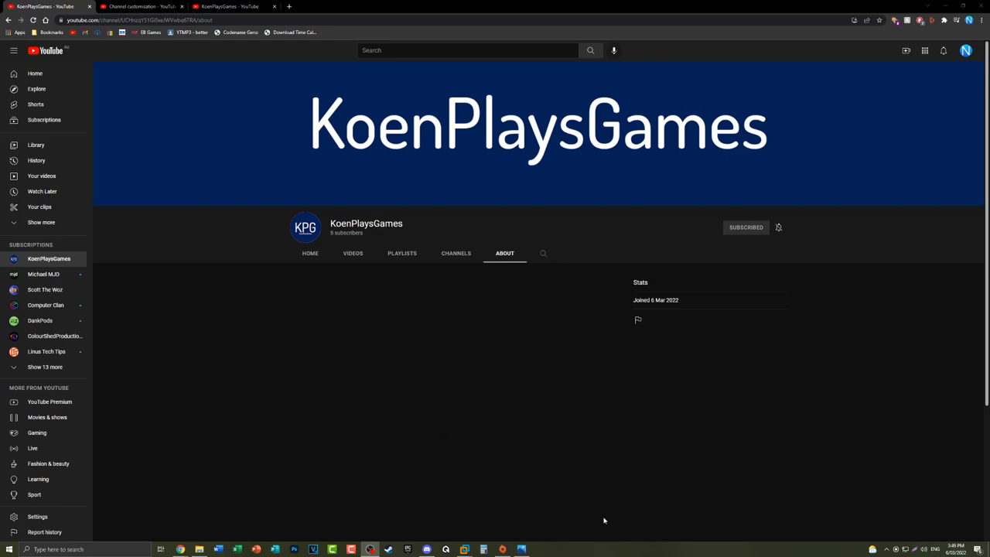